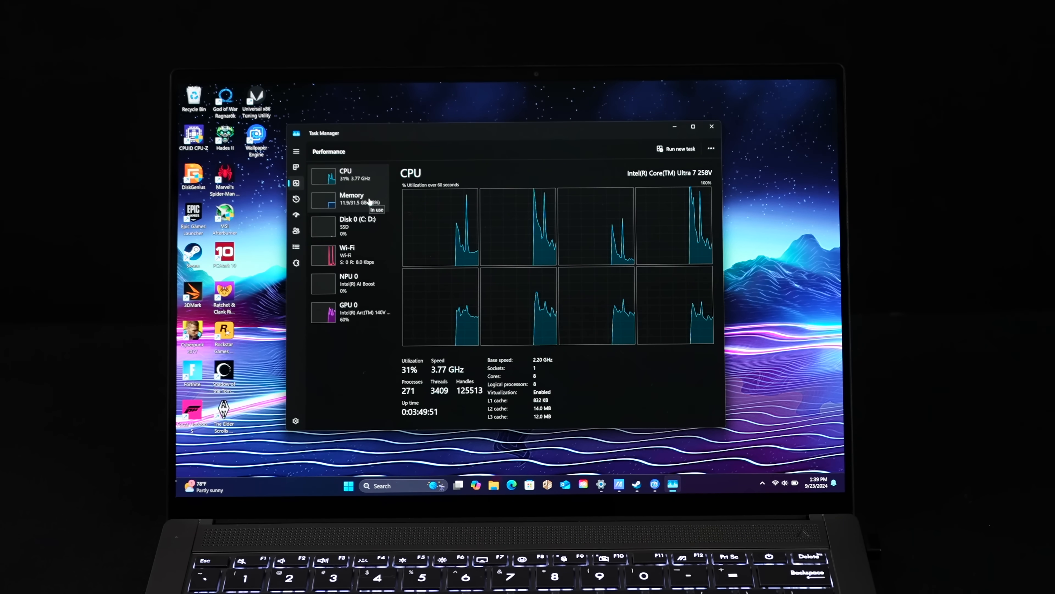
Put Task Manager away so the Windows desktop shows with no app window open
click(352, 199)
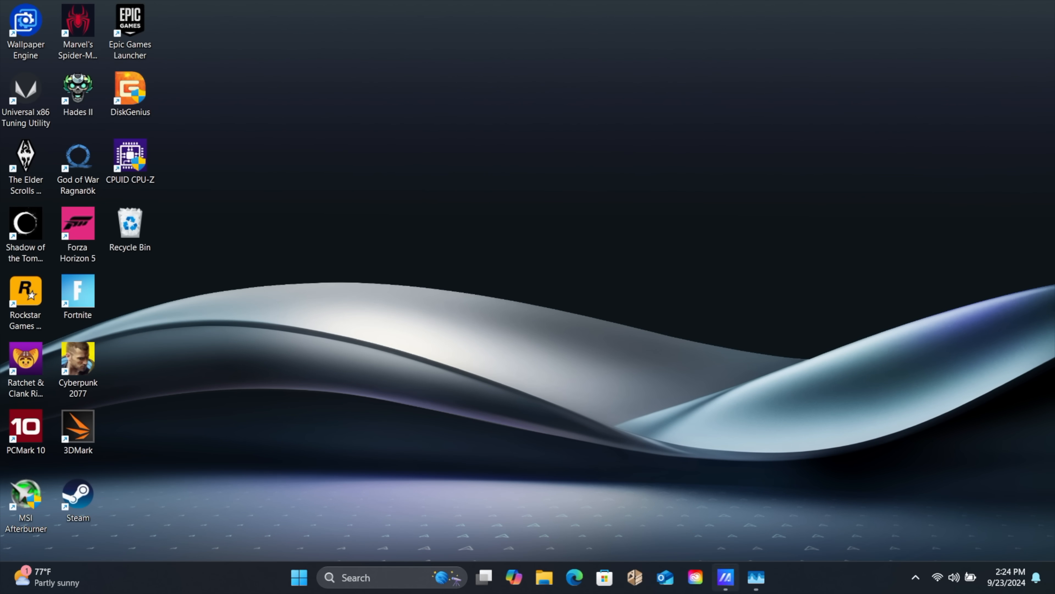
Restore Task Manager from the taskbar on the CPU performance page
click(755, 578)
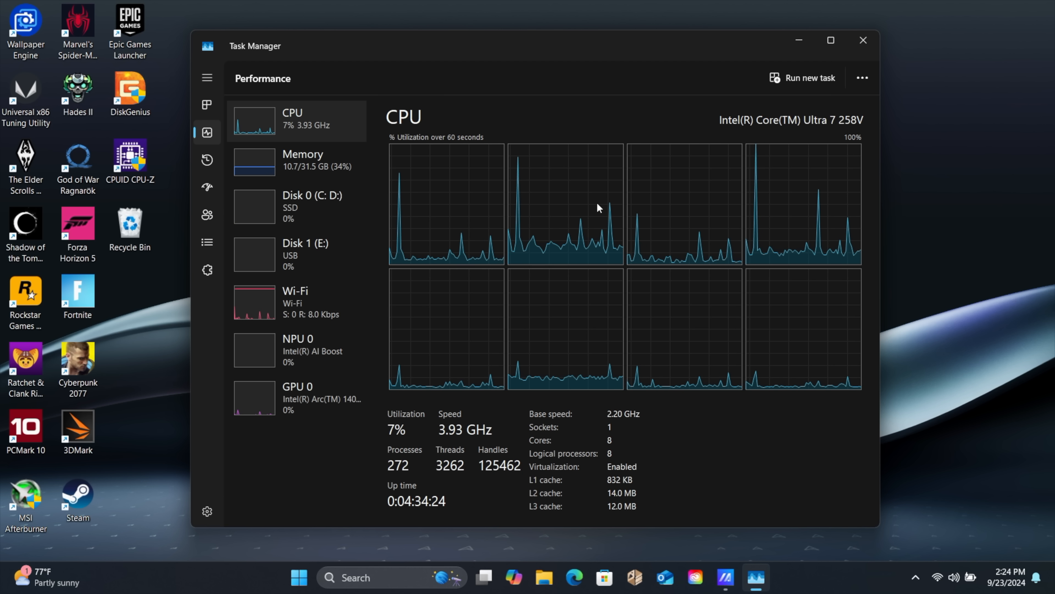
mouse_move(477, 289)
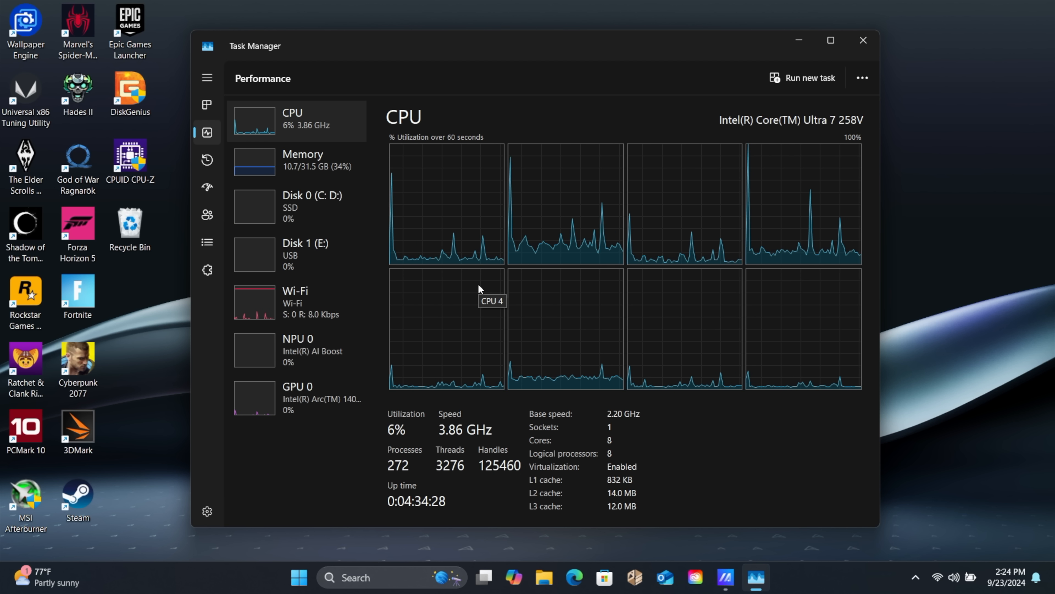
mouse_move(834, 244)
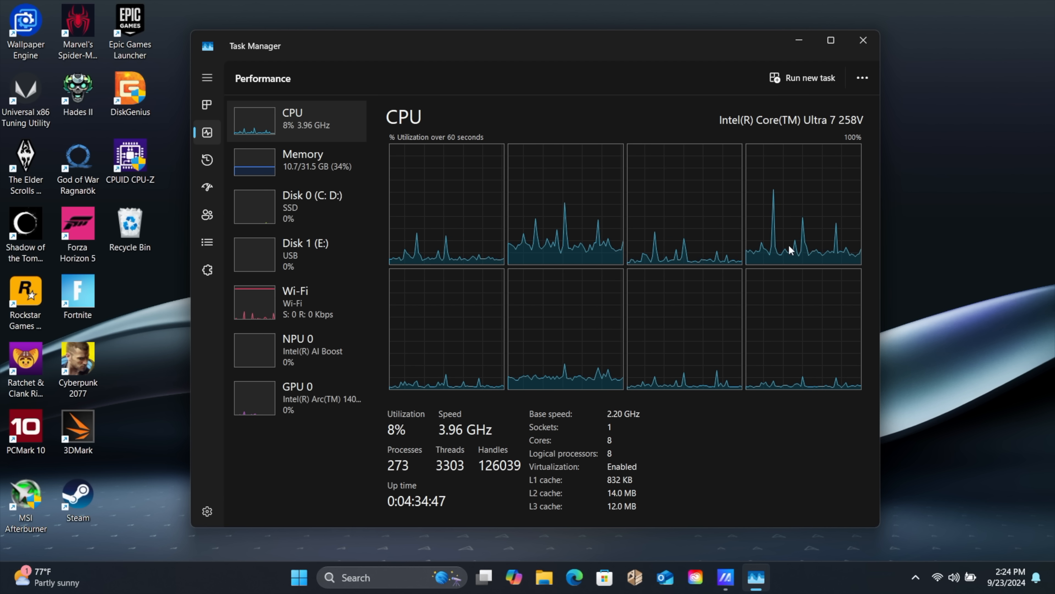
mouse_move(546, 305)
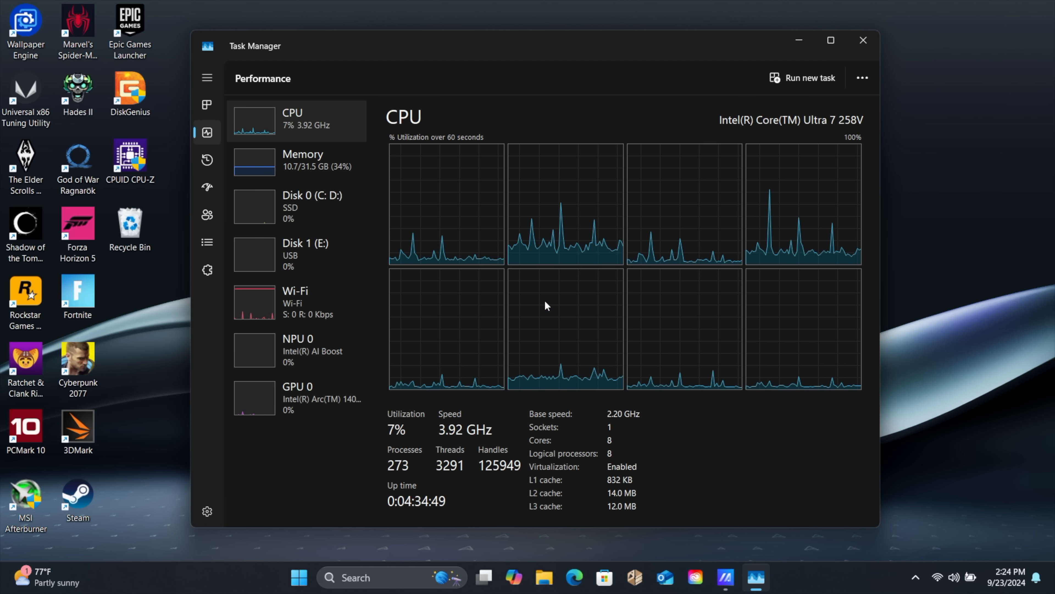
mouse_move(759, 194)
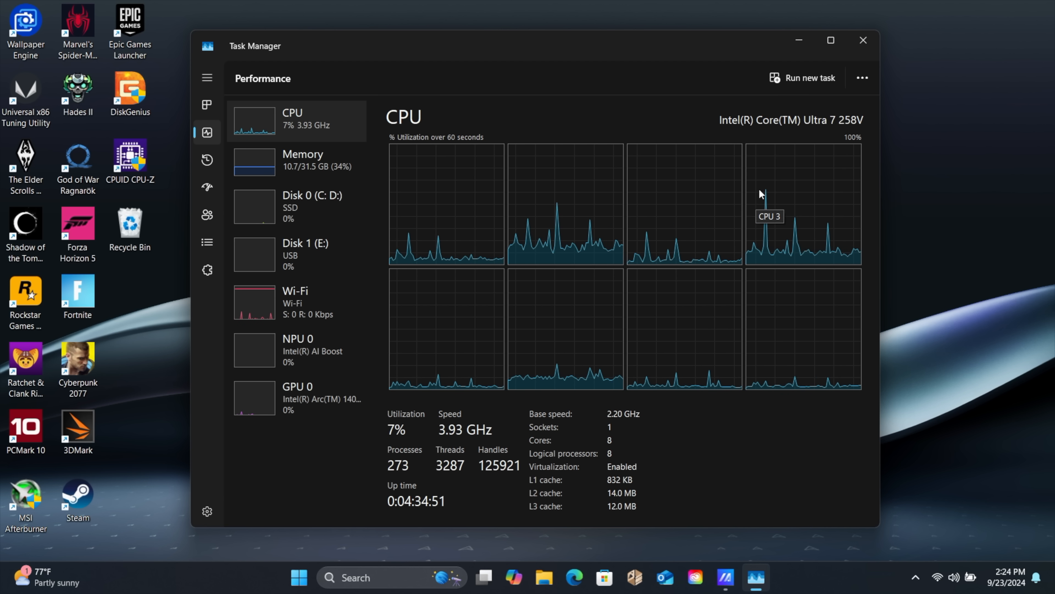
Review the 32.0 GB Memory and CPU pages, then show GPU 0 for the Intel Arc 140V
click(302, 160)
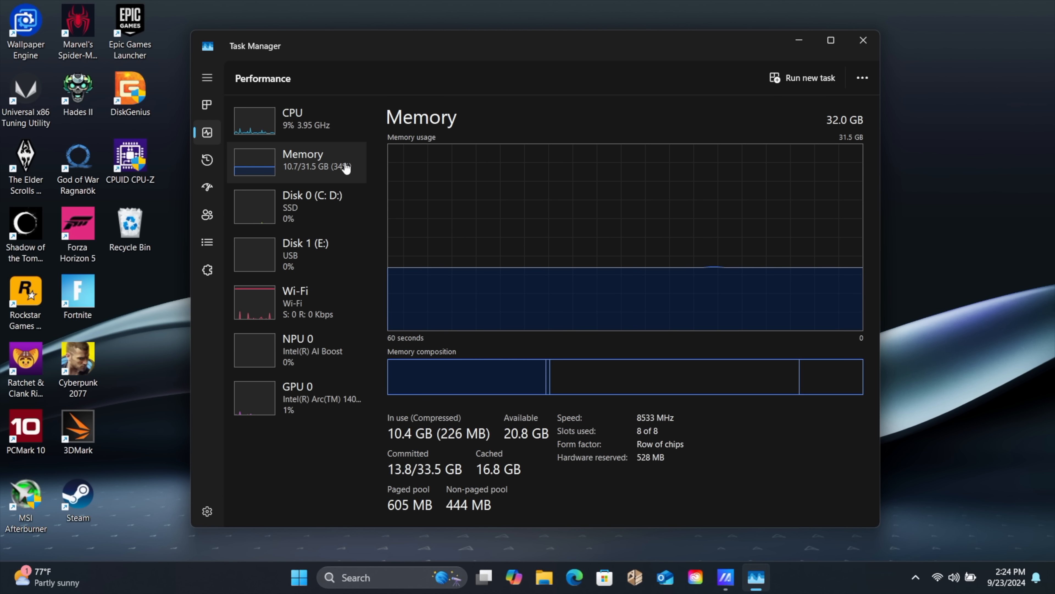
mouse_move(694, 428)
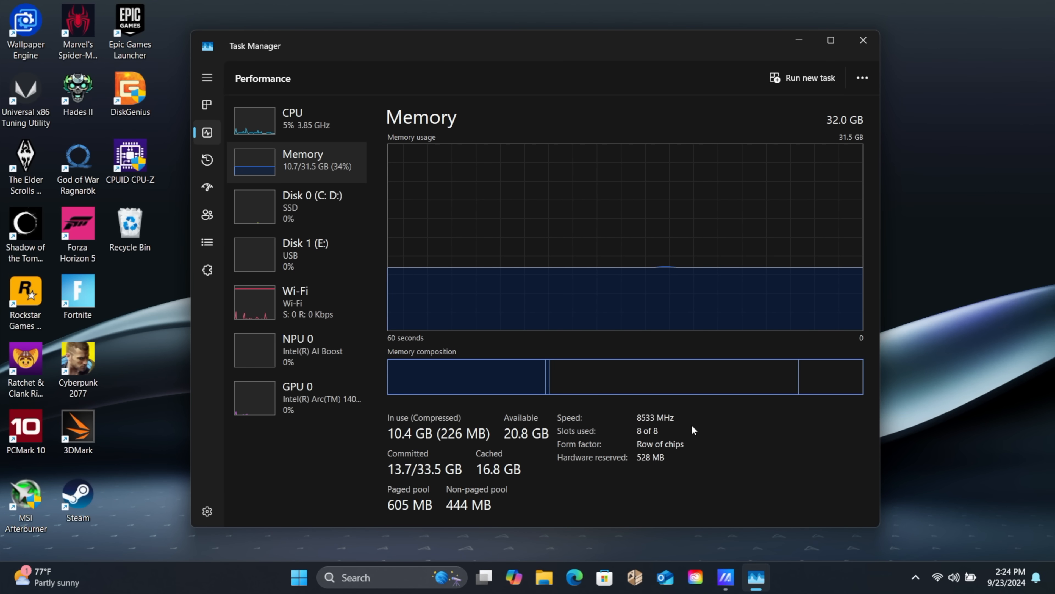
mouse_move(325, 166)
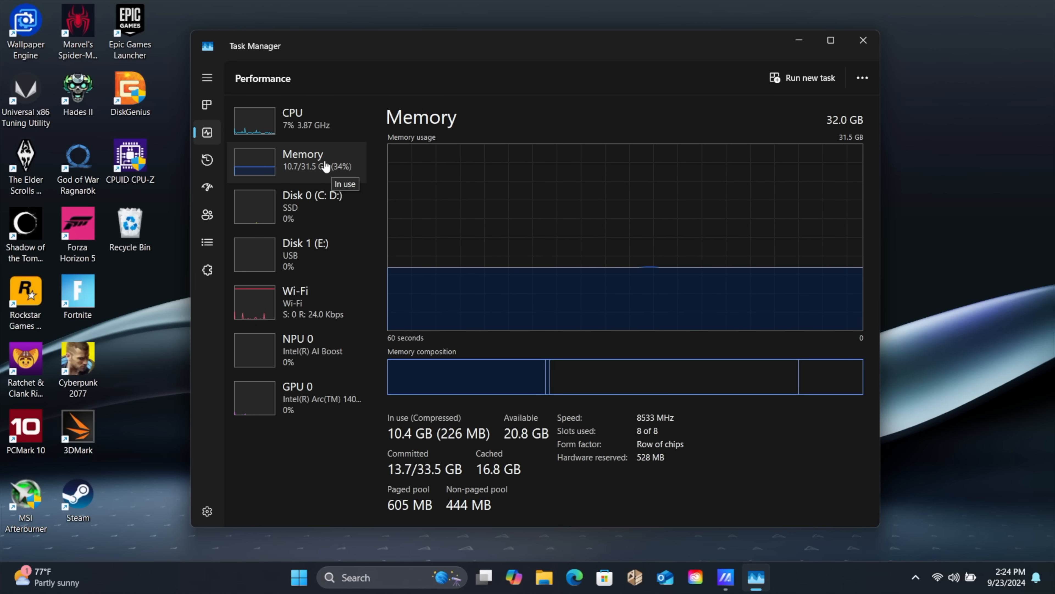
click(293, 118)
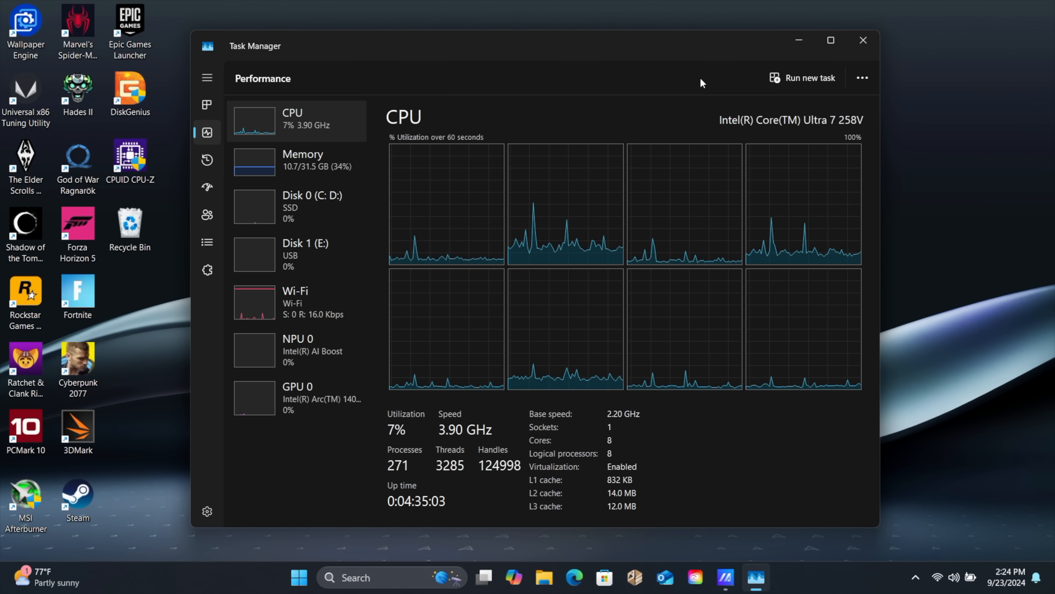
mouse_move(773, 137)
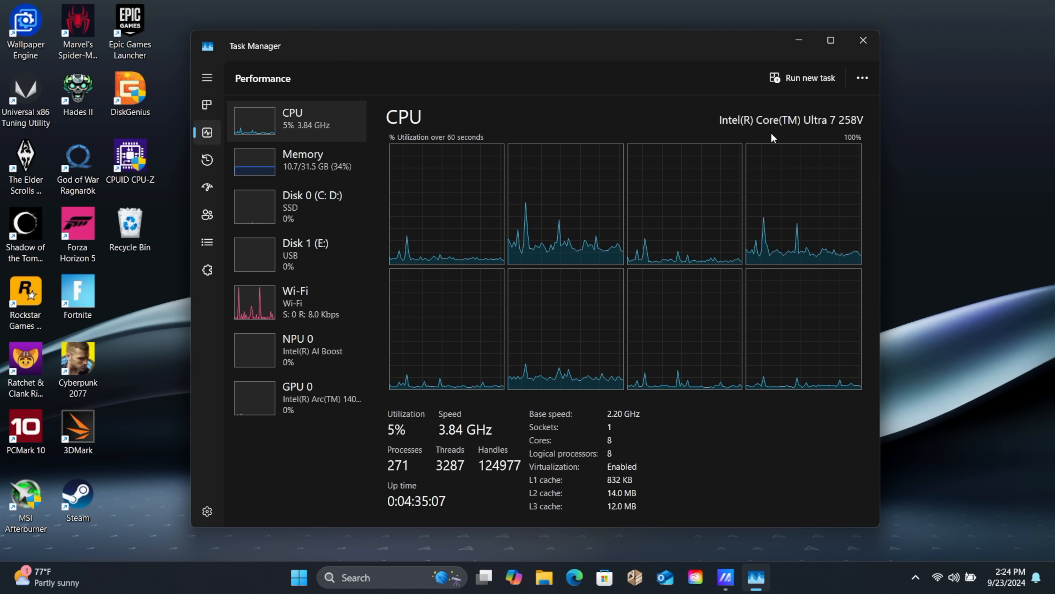
mouse_move(429, 207)
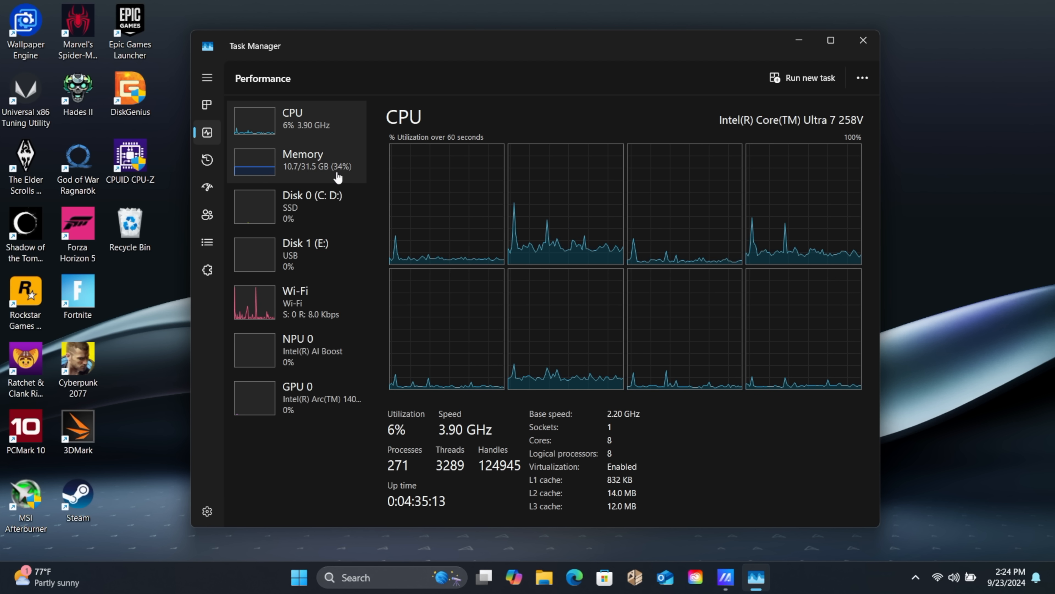
click(302, 159)
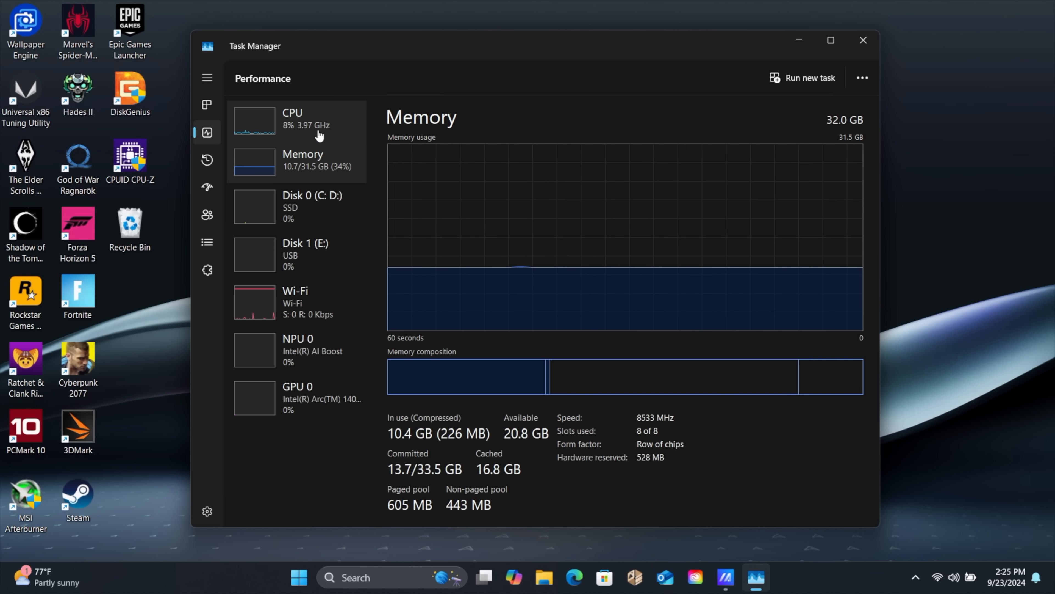
mouse_move(687, 125)
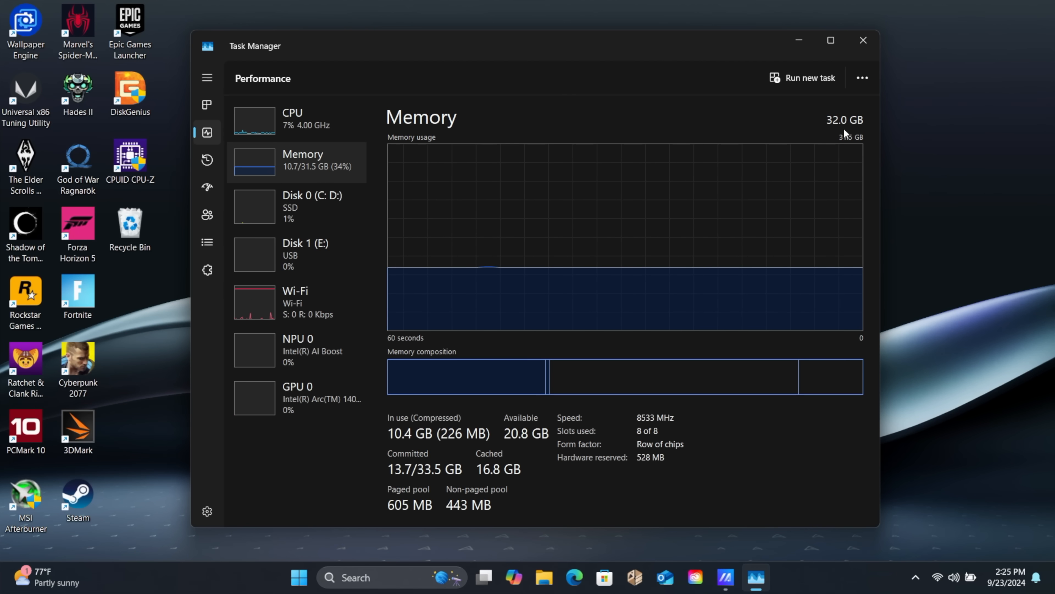
click(297, 397)
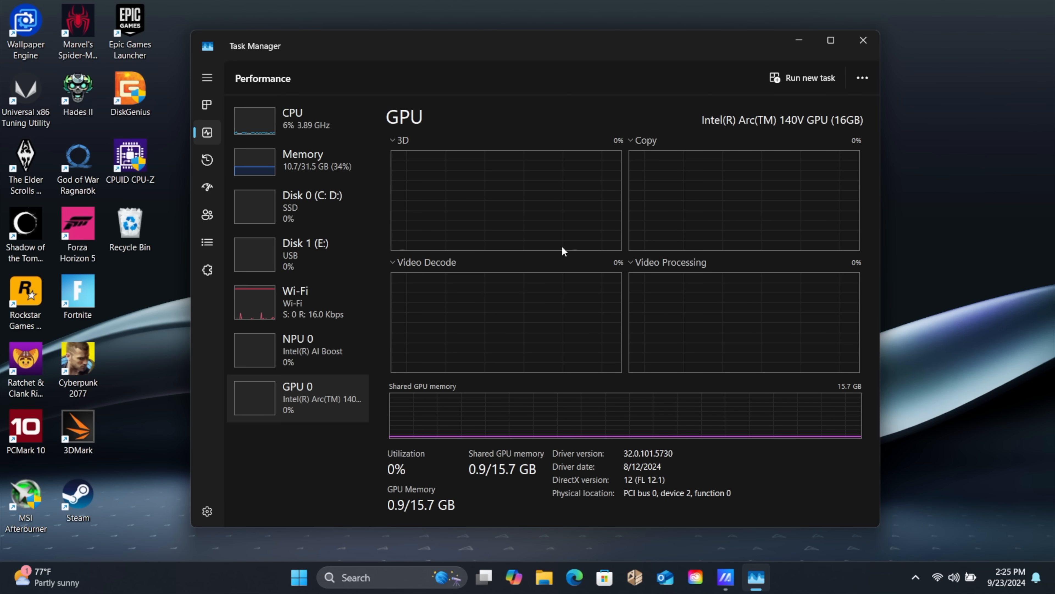
mouse_move(672, 122)
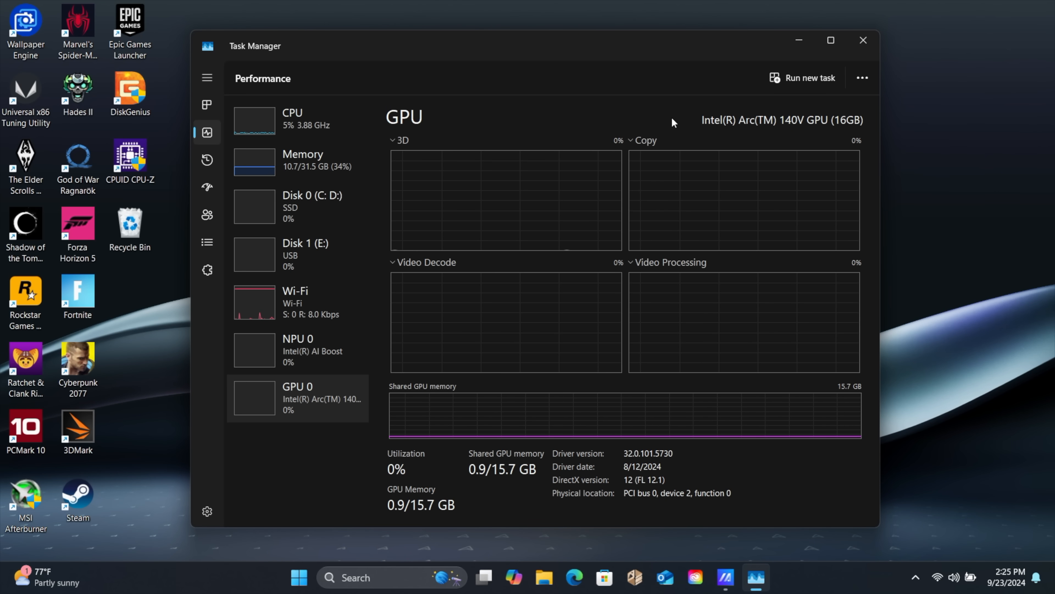
mouse_move(848, 134)
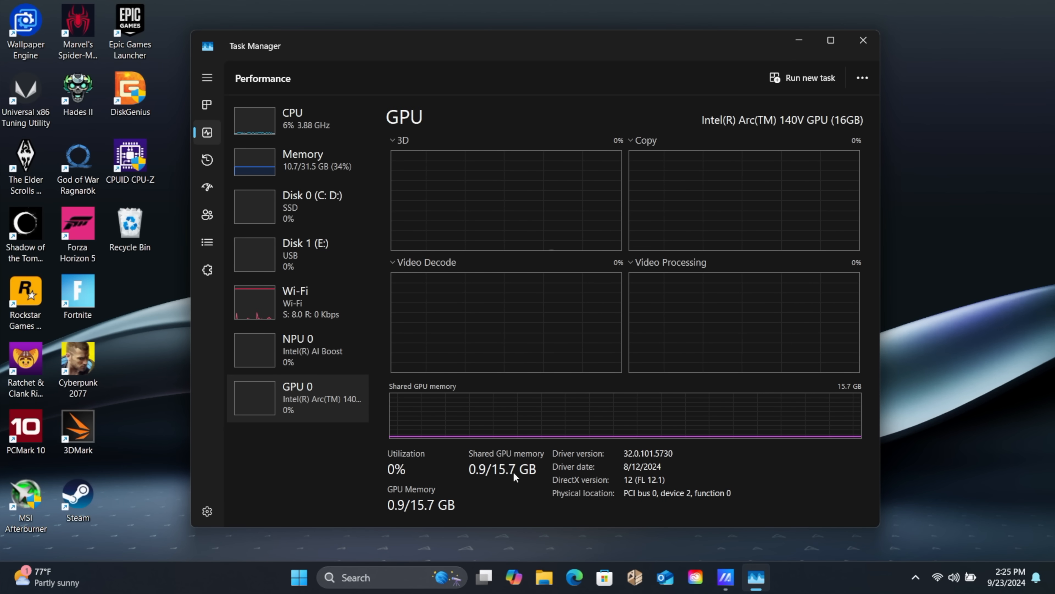
mouse_move(512, 494)
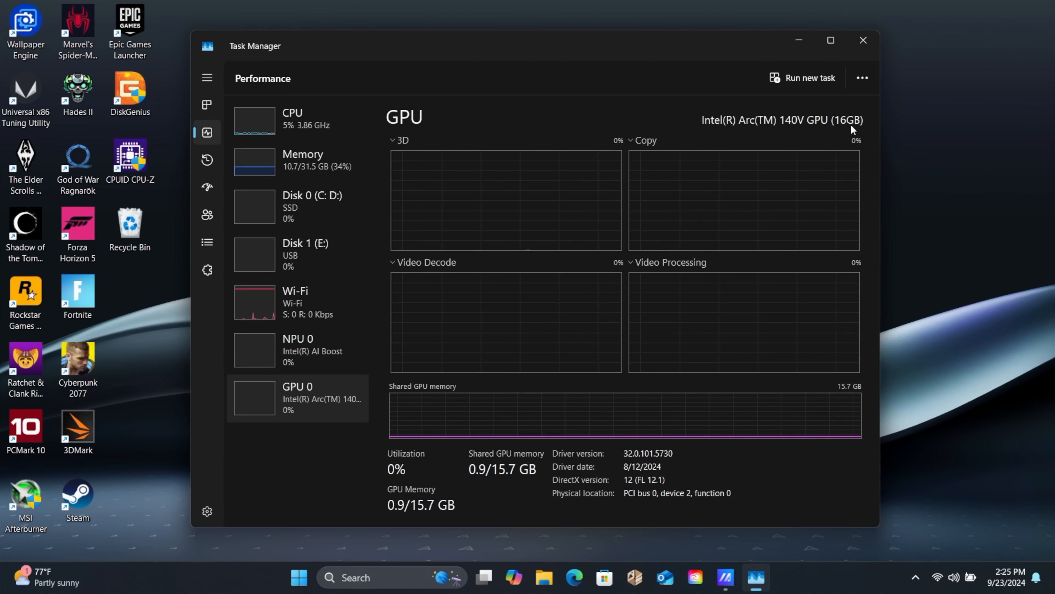
mouse_move(807, 545)
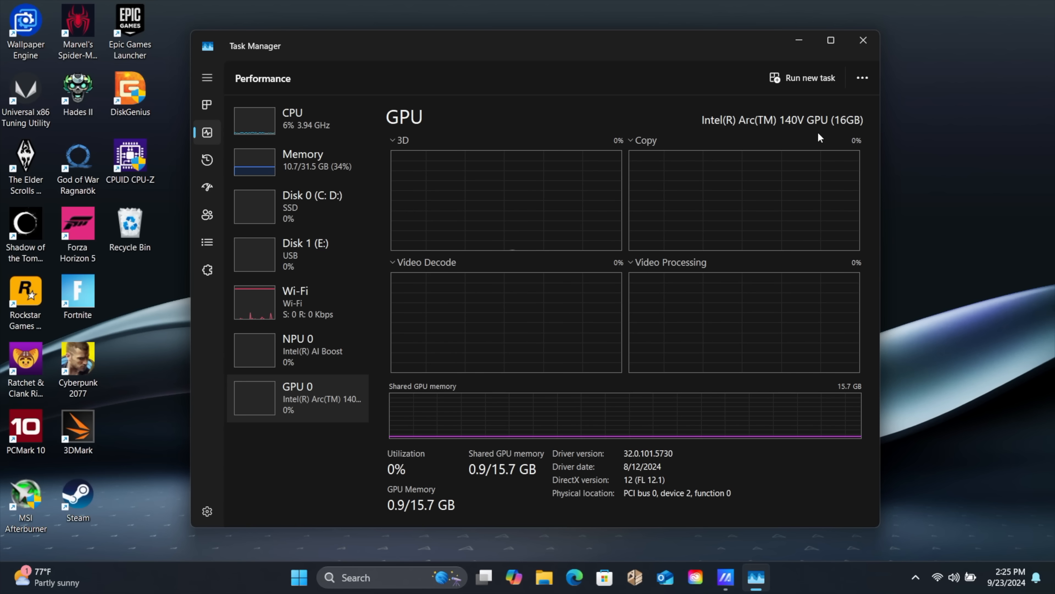
mouse_move(759, 460)
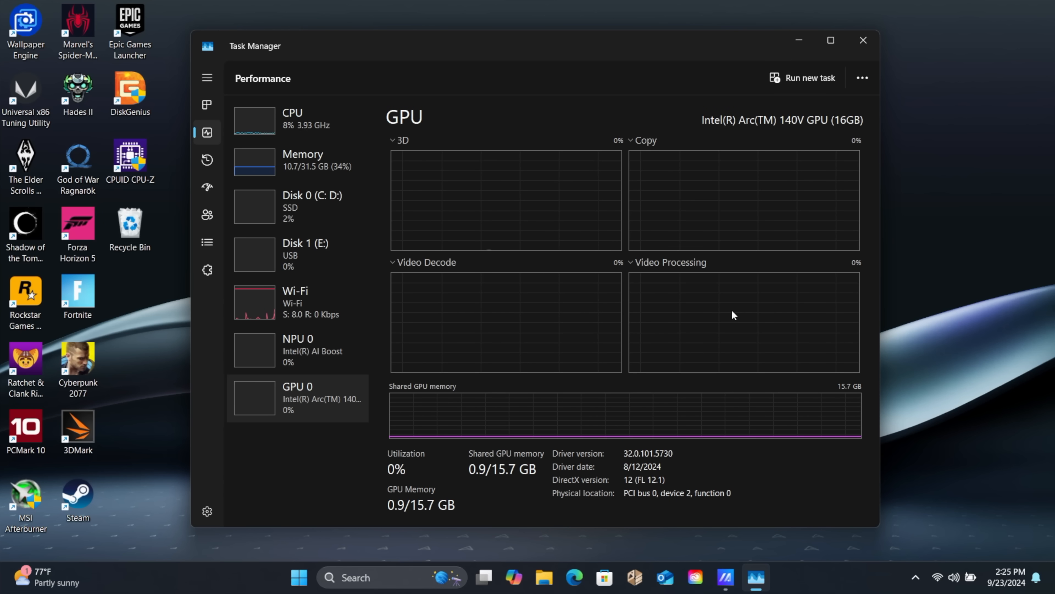
mouse_move(656, 312)
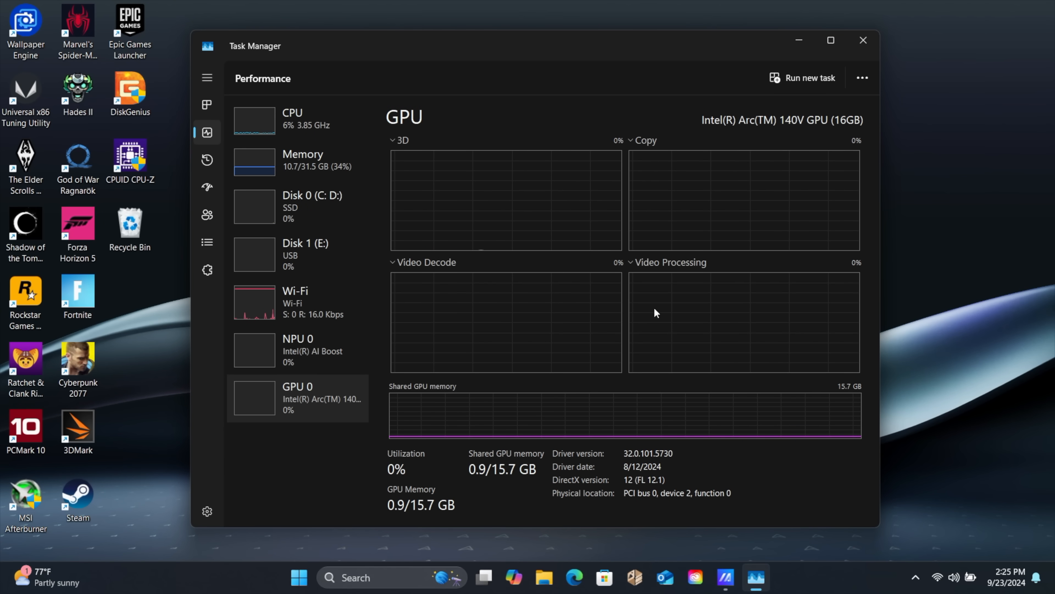
mouse_move(719, 369)
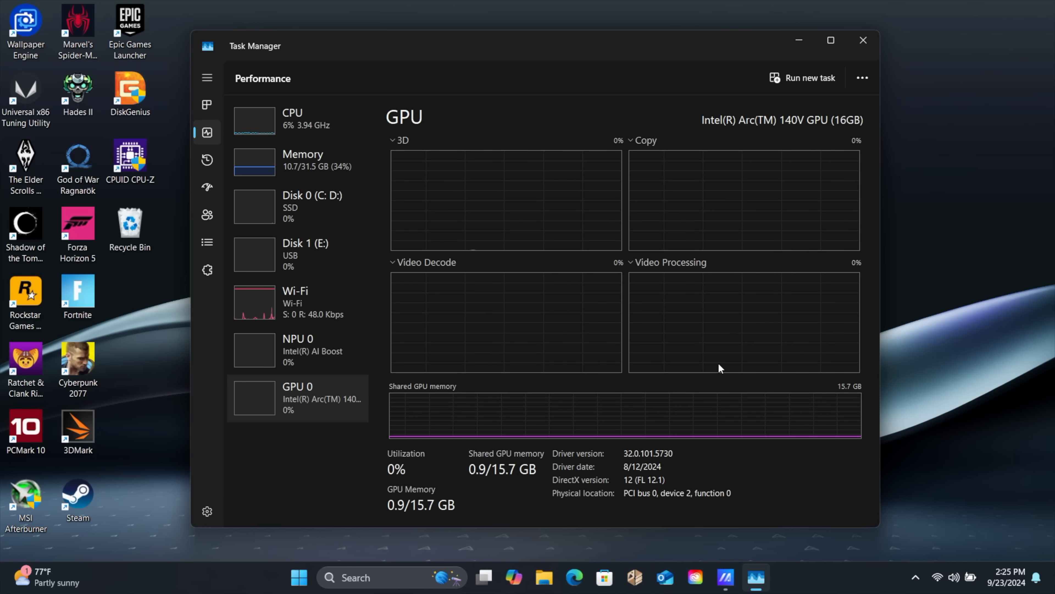
mouse_move(735, 211)
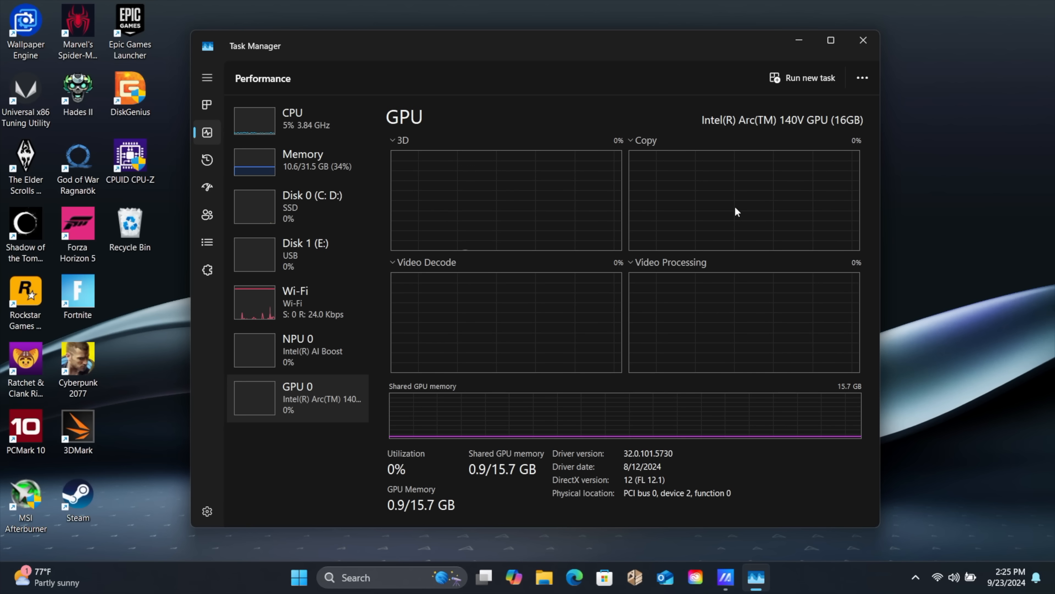
mouse_move(801, 463)
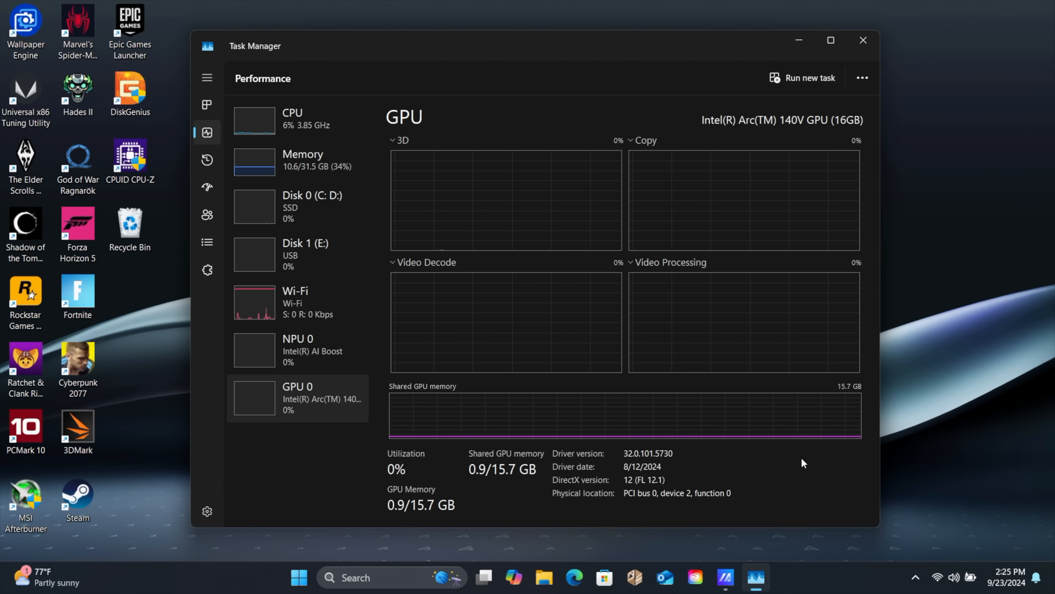
Close Task Manager so only the Windows desktop remains
click(863, 39)
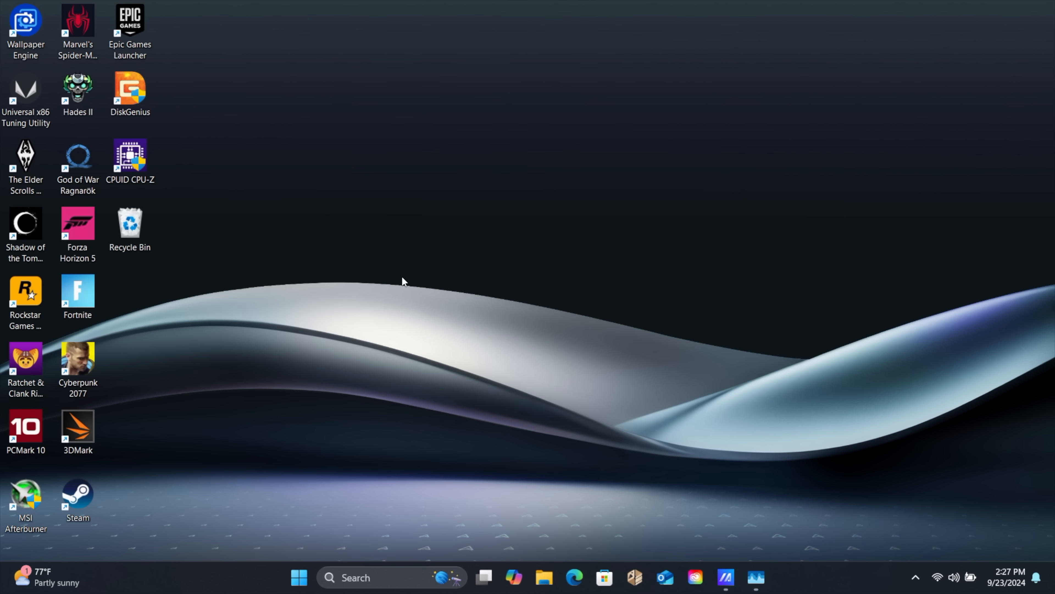
mouse_move(793, 531)
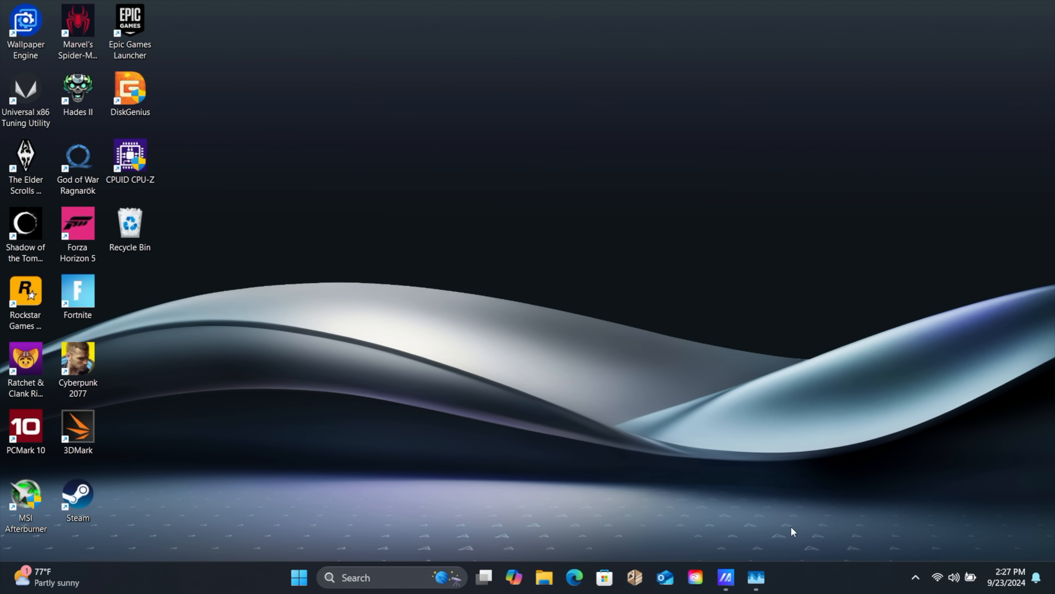
In MyASUS Fan Profile, cycle through Whisper and Standard modes and settle on Full-speed mode
click(725, 578)
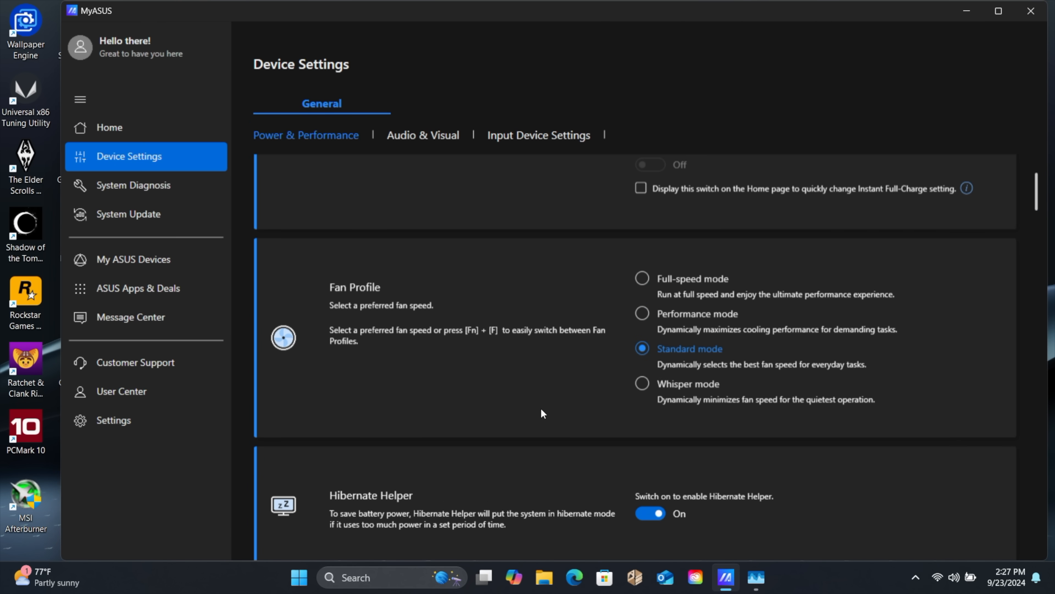
mouse_move(393, 291)
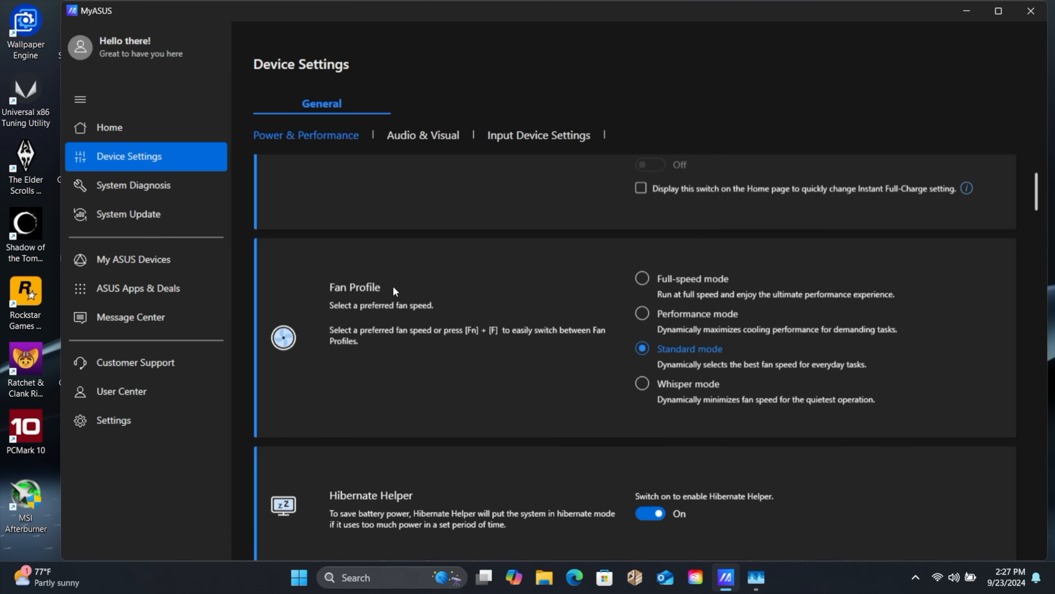
click(643, 384)
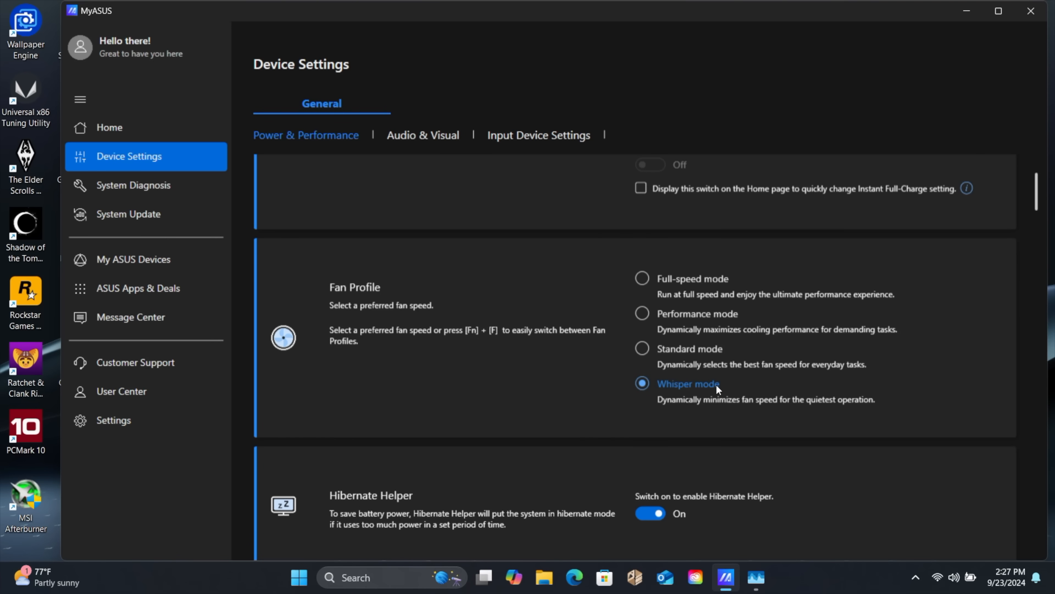
click(642, 348)
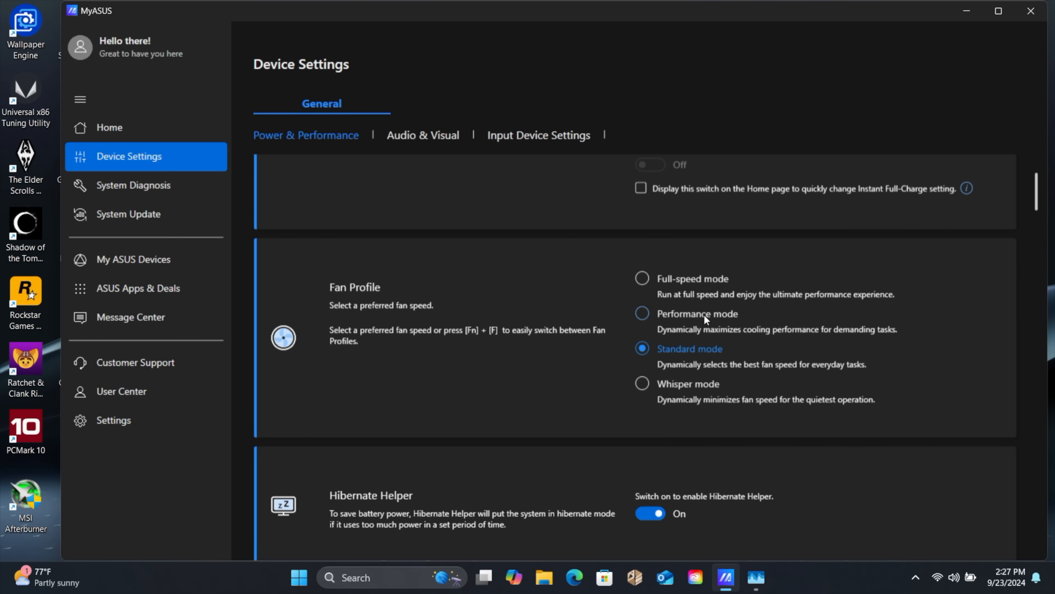
click(641, 278)
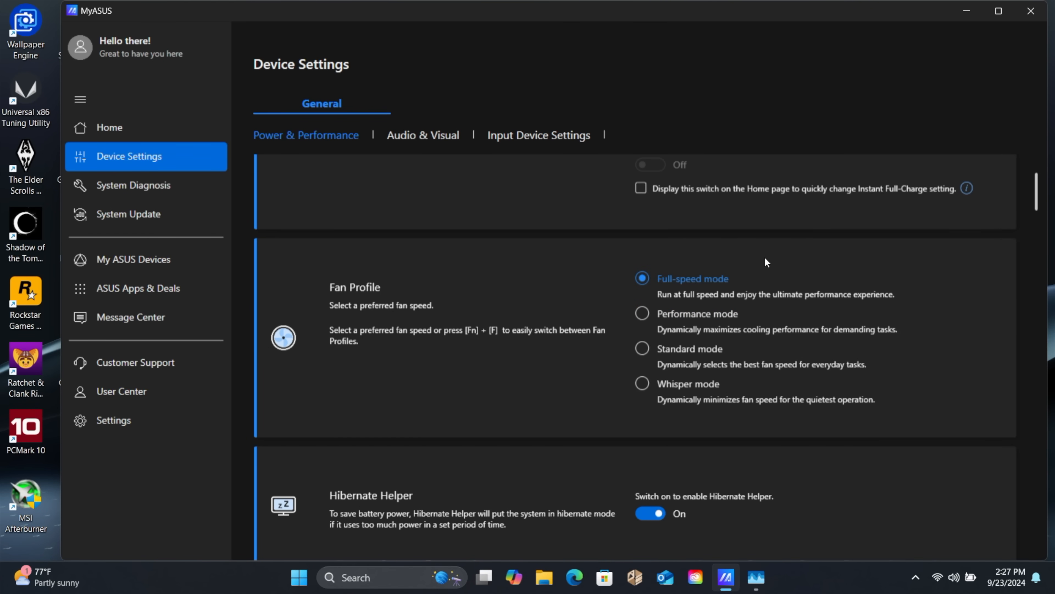
mouse_move(715, 289)
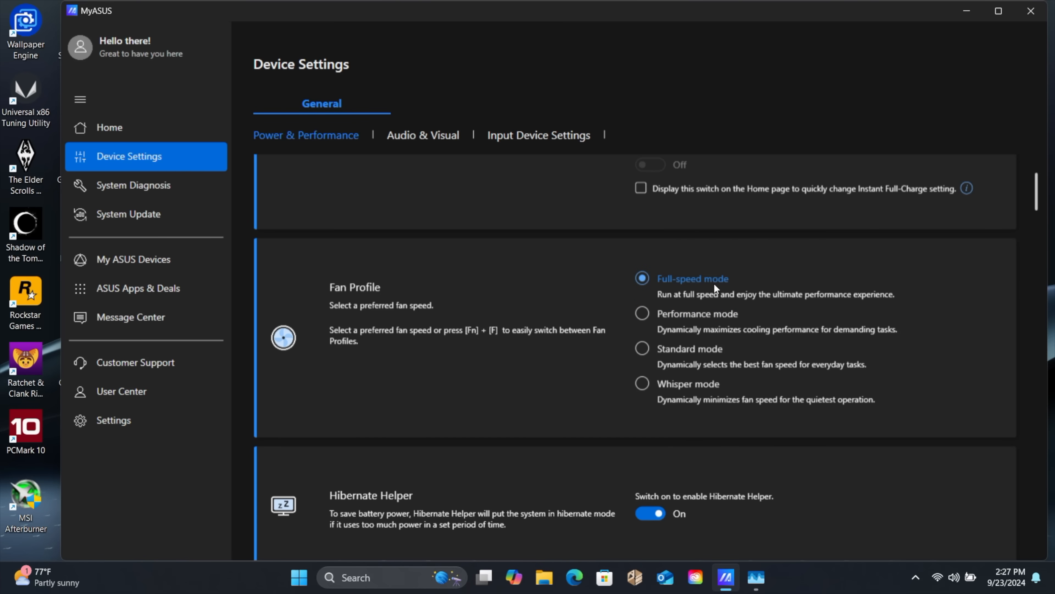
mouse_move(678, 293)
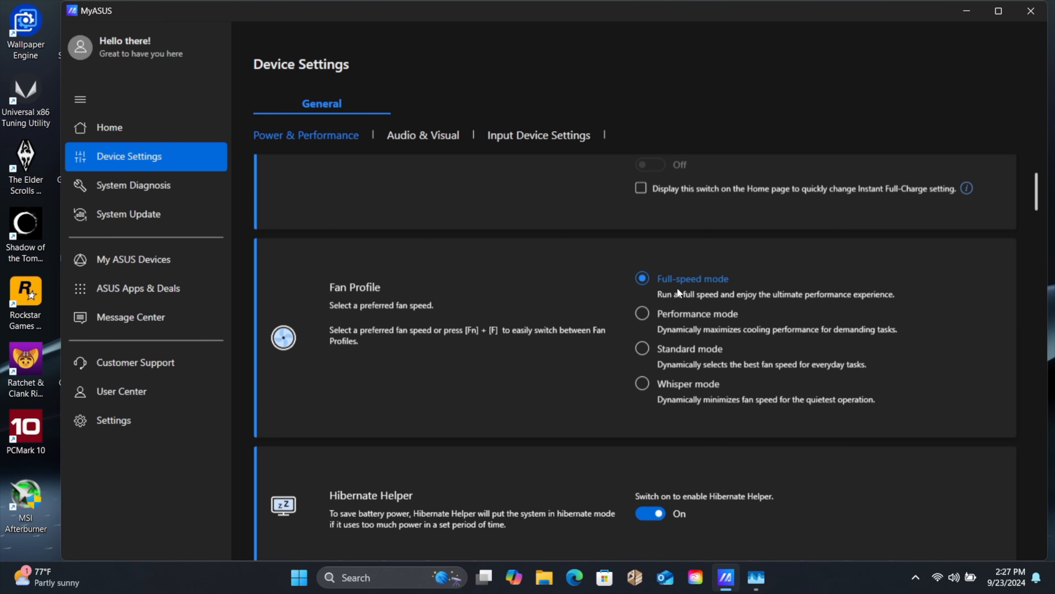
mouse_move(732, 286)
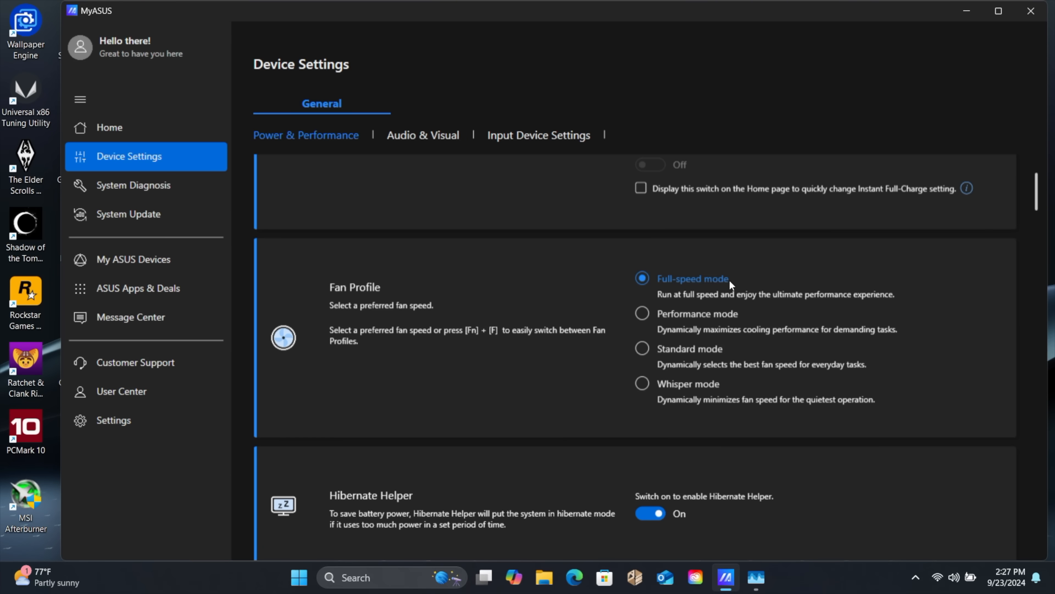
mouse_move(963, 13)
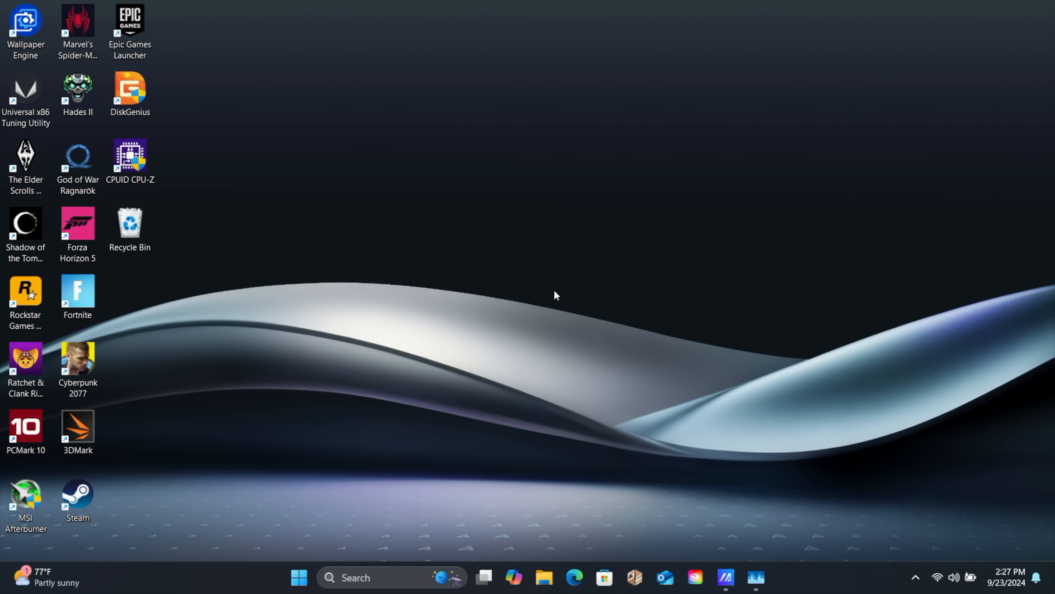
mouse_move(644, 370)
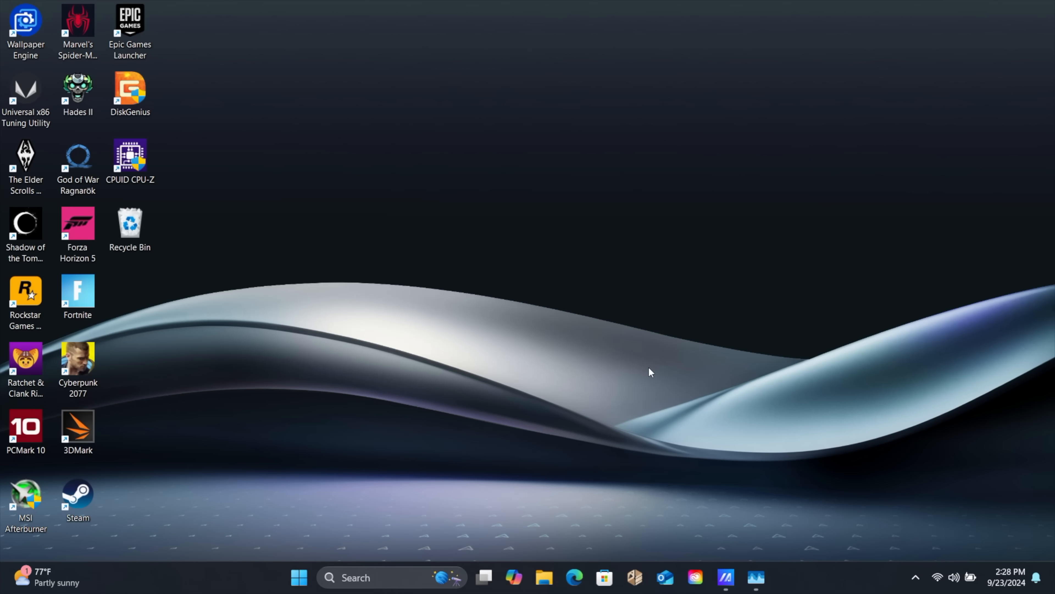
mouse_move(283, 291)
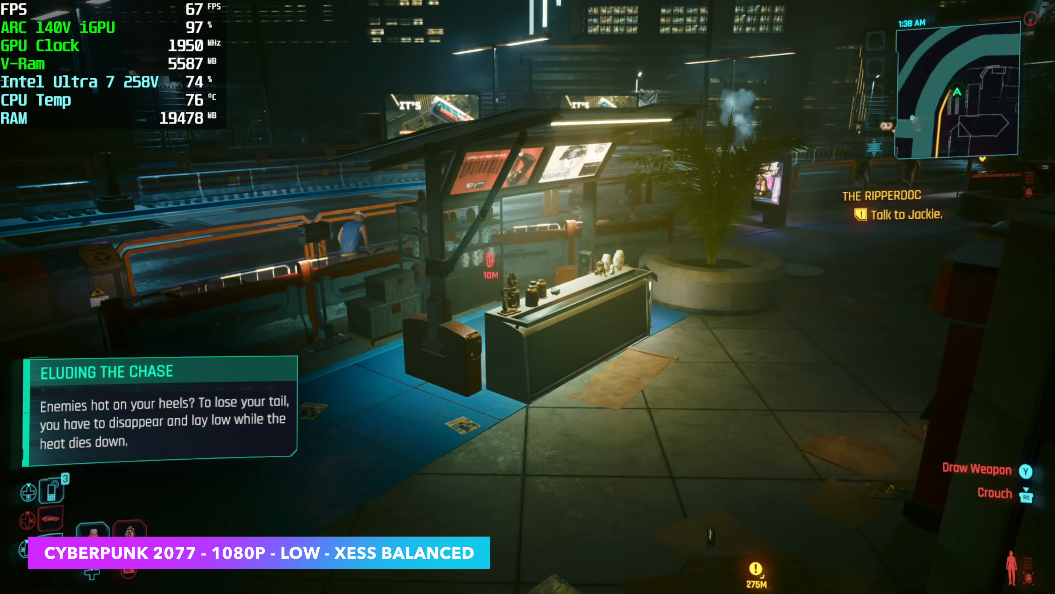
mouse_move(527, 297)
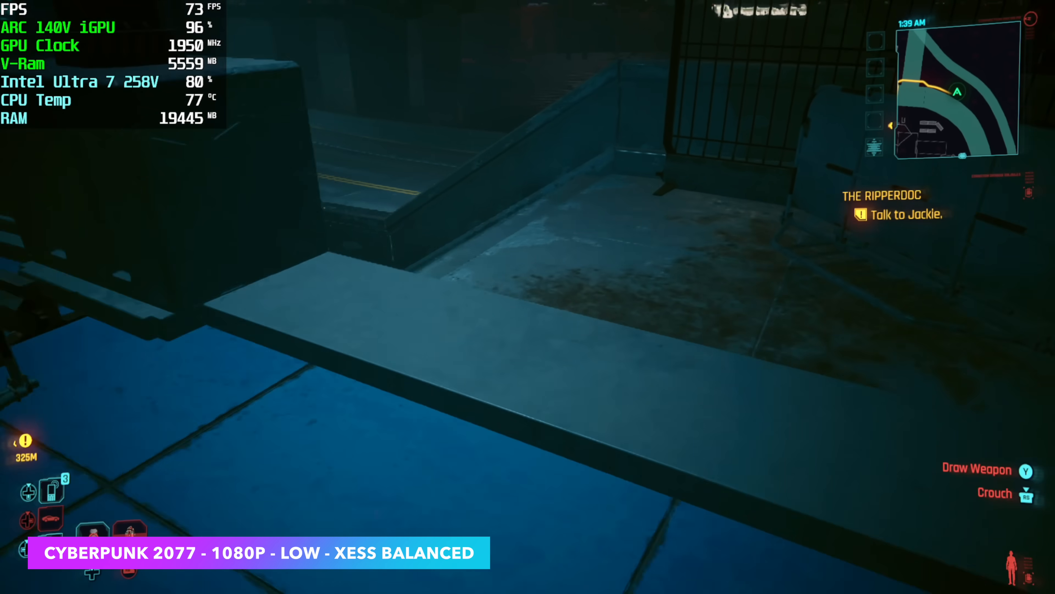
mouse_move(527, 297)
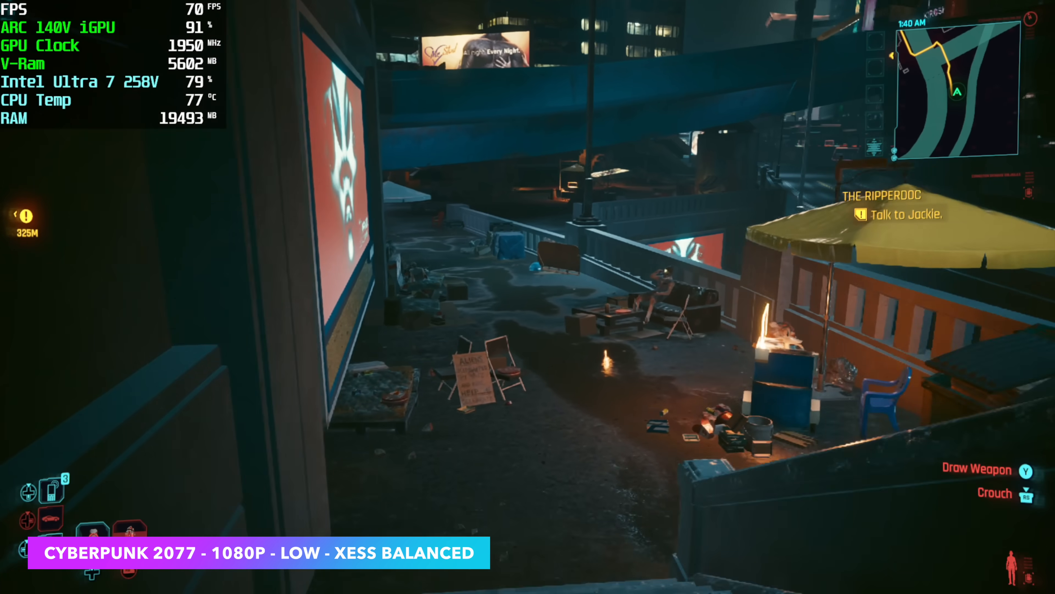
mouse_move(527, 296)
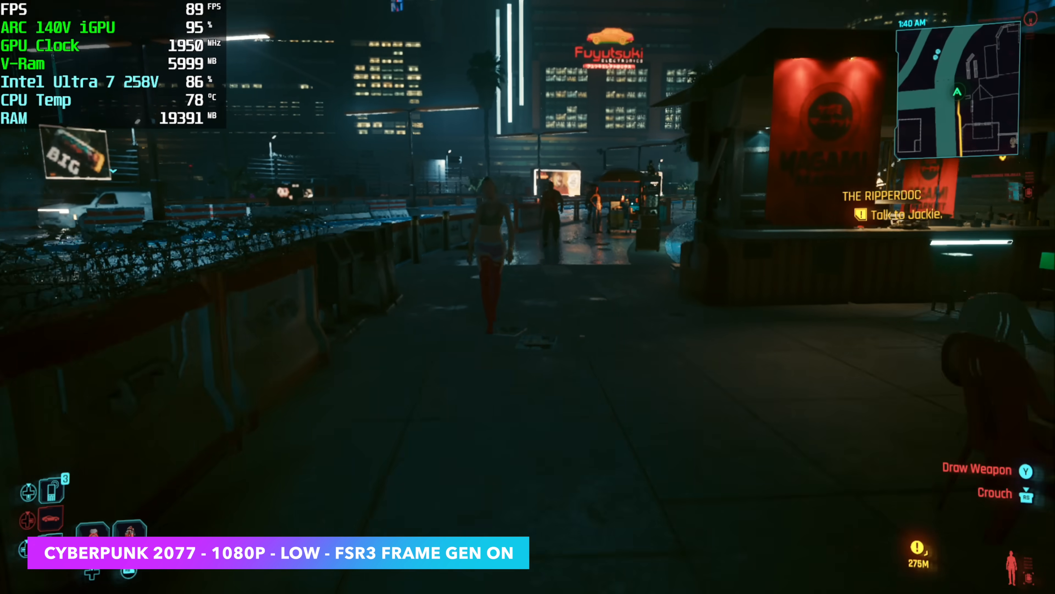
key(w)
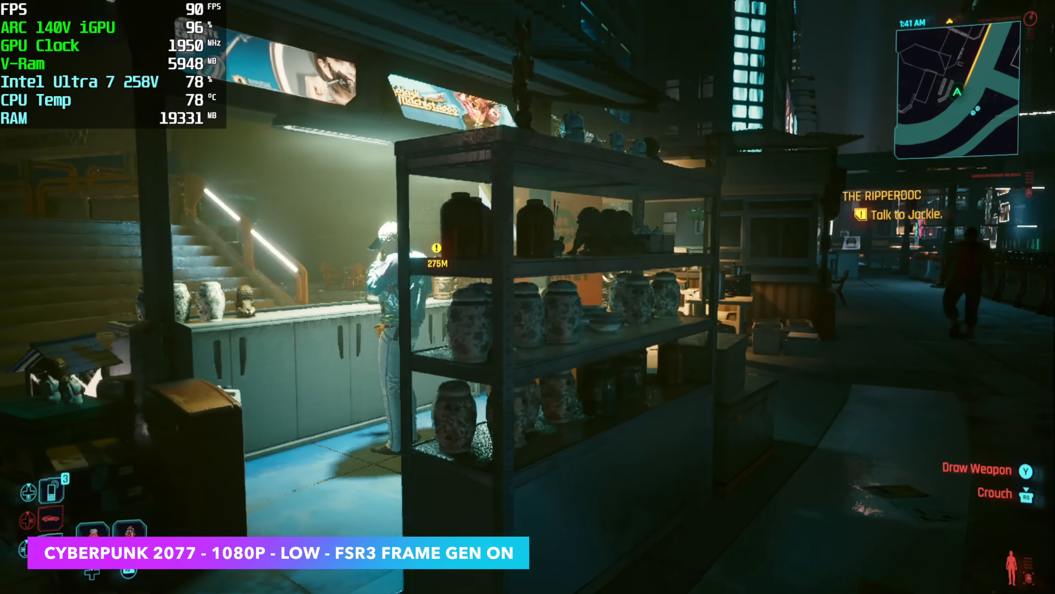
mouse_move(527, 297)
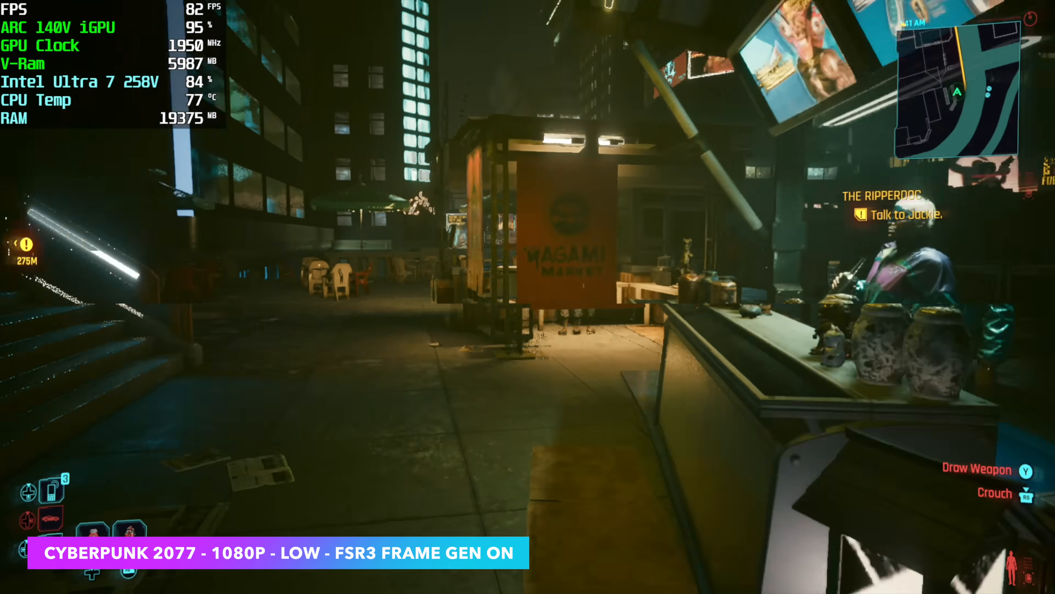
mouse_move(527, 297)
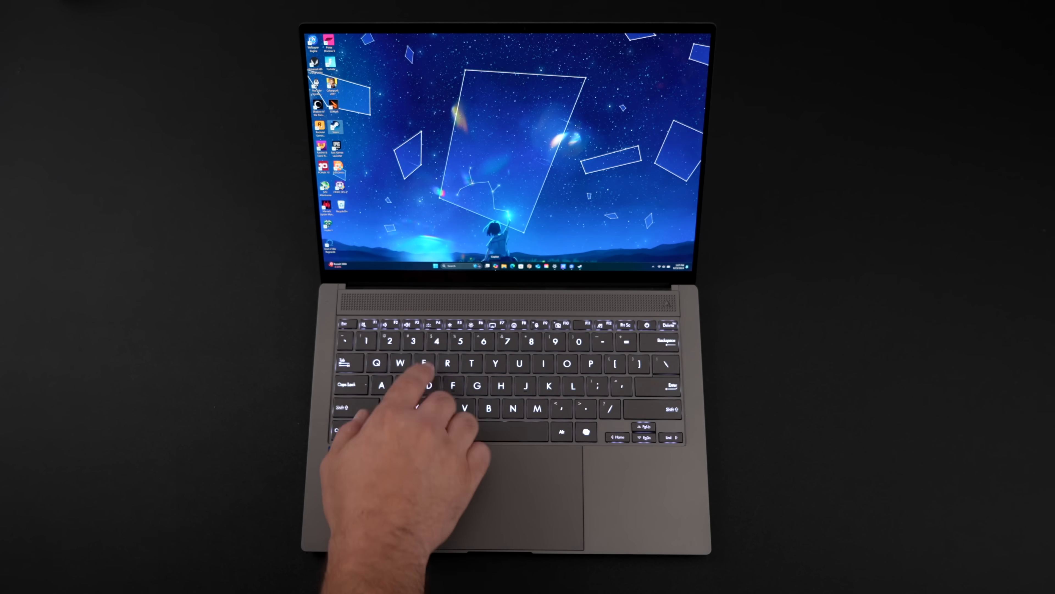
Raise the keyboard backlight brightness one level
key(brightnessup)
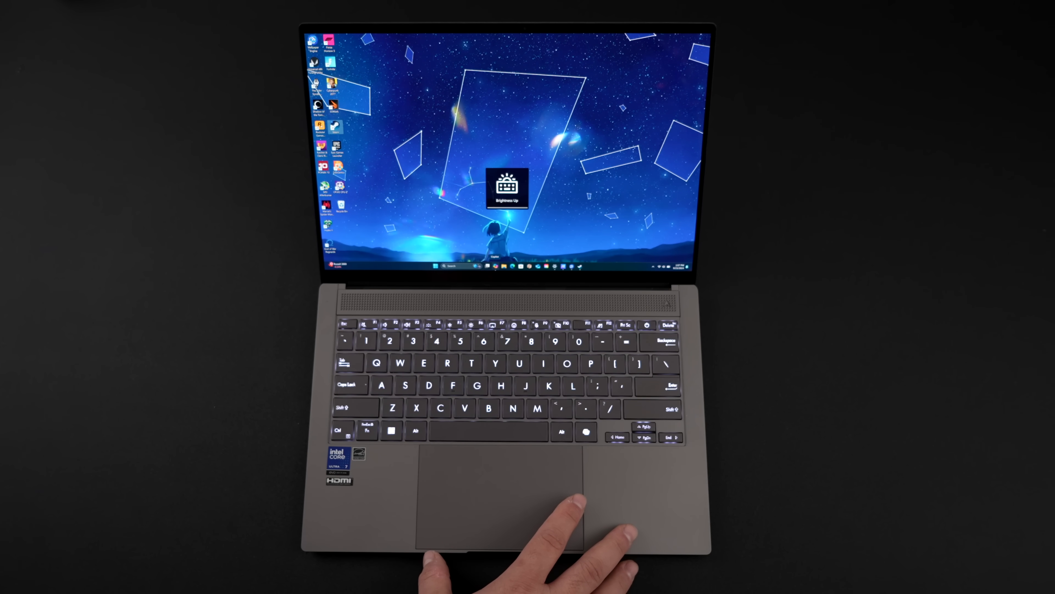